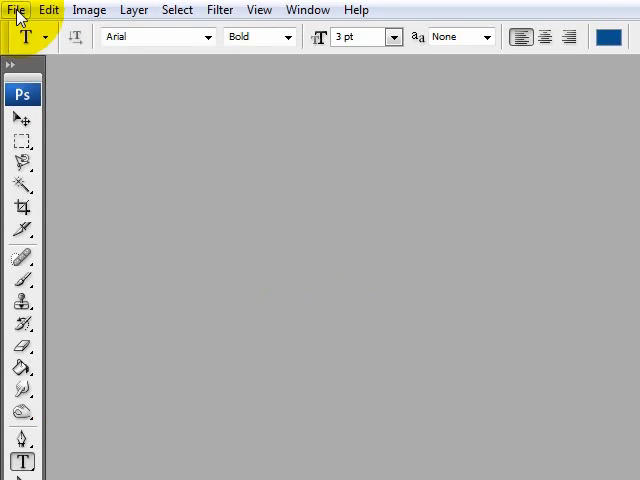
Step: Create a new 135 × 35 px, 300 ppi RGB document with a white background
{"action": "left_click", "coordinate": [8, 10]}
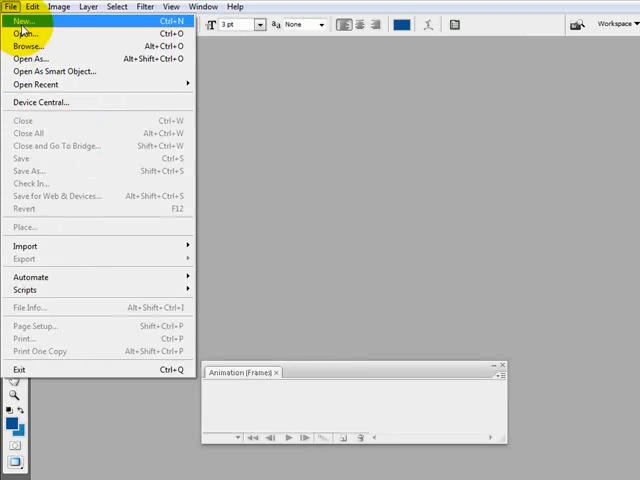
{"action": "left_click", "coordinate": [26, 16]}
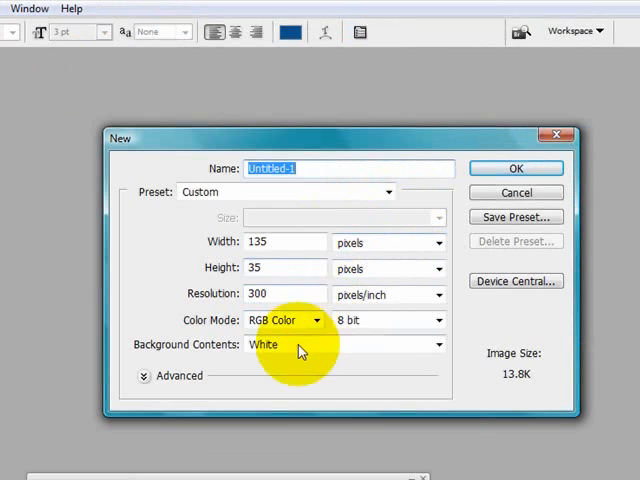
{"action": "mouse_move", "coordinate": [244, 330]}
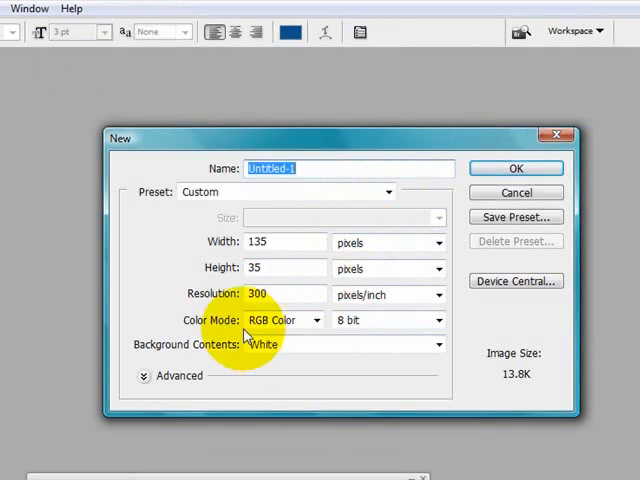
{"action": "mouse_move", "coordinate": [450, 278]}
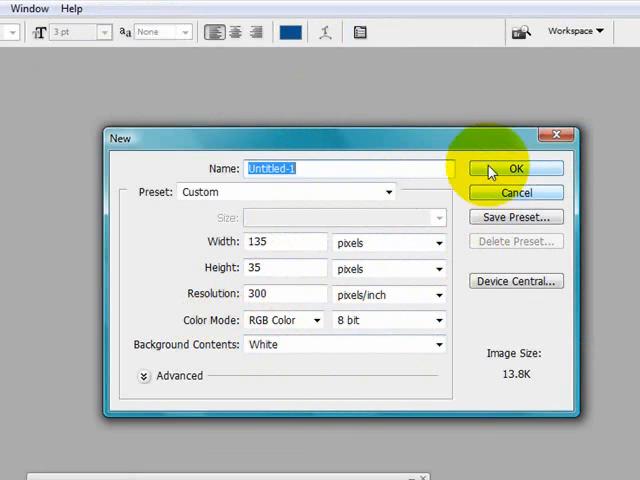
{"action": "left_click", "coordinate": [516, 168]}
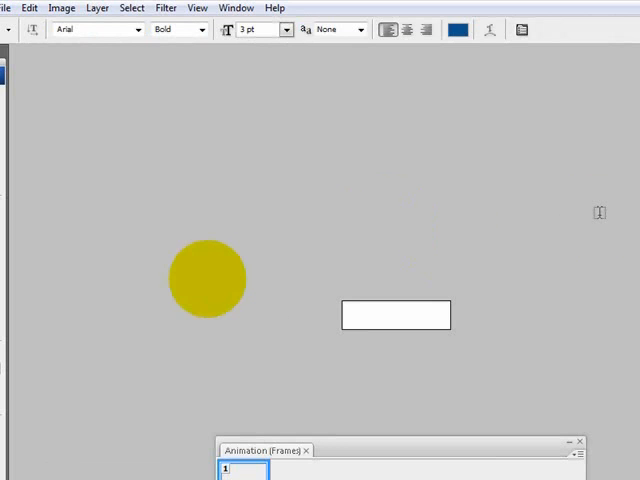
Step: Convert the background to Layer 0 and apply a blue glass style with inner glow and bevel
{"action": "left_click_drag", "start_coordinate": [206, 280], "coordinate": [352, 316]}
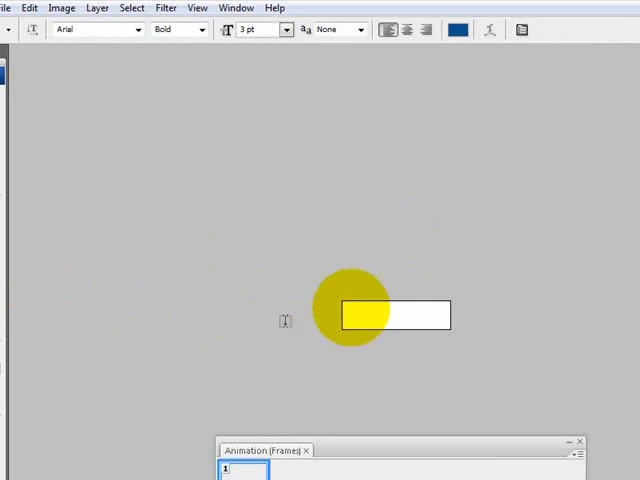
{"action": "mouse_move", "coordinate": [356, 324]}
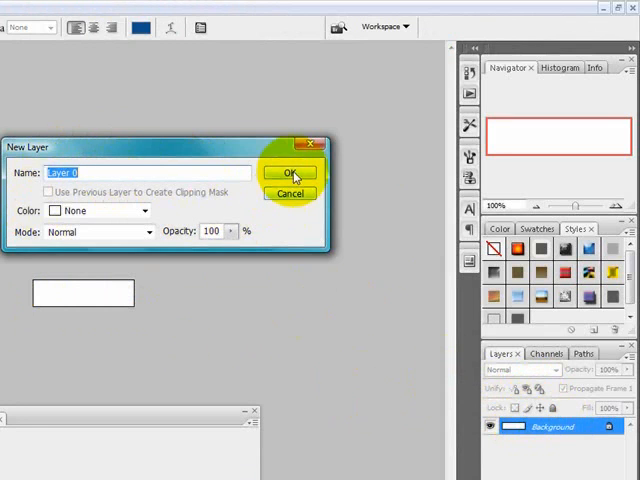
{"action": "left_click", "coordinate": [292, 172]}
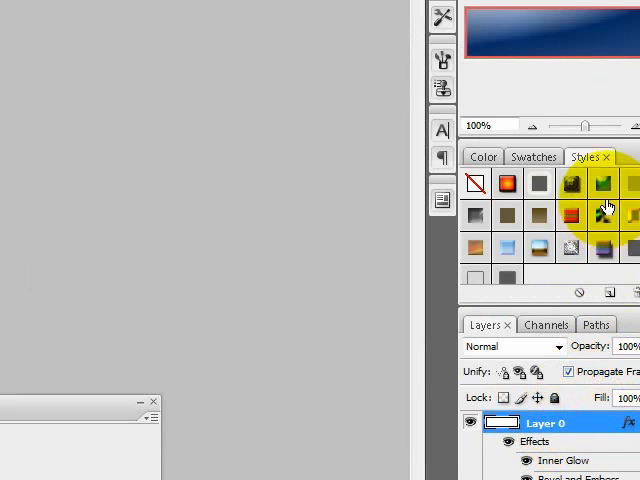
{"action": "mouse_move", "coordinate": [604, 188]}
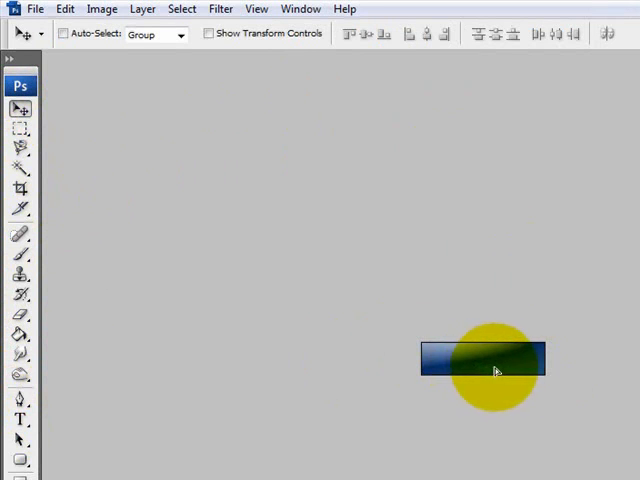
Step: Add bold 'Moderator' text at the right of the banner and colour it white
{"action": "left_click_drag", "start_coordinate": [484, 372], "coordinate": [316, 276]}
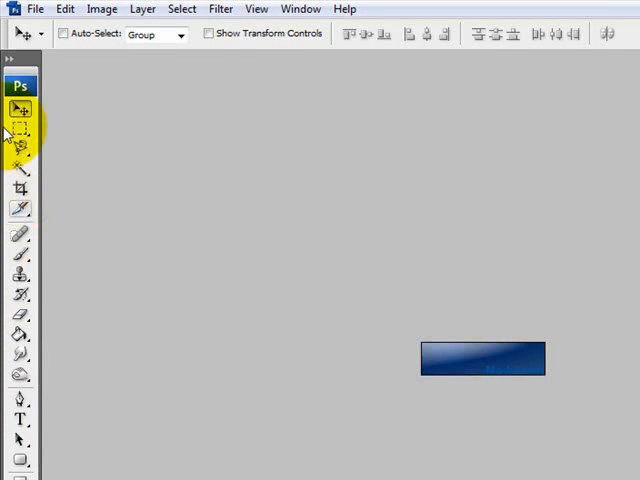
{"action": "left_click", "coordinate": [20, 420]}
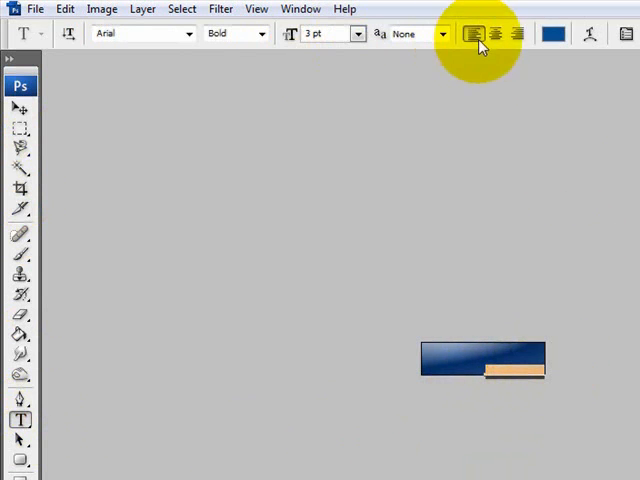
{"action": "left_click", "coordinate": [552, 36]}
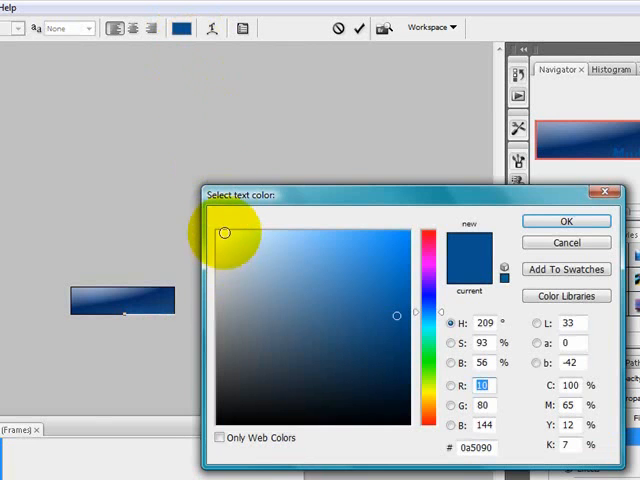
{"action": "left_click", "coordinate": [218, 238]}
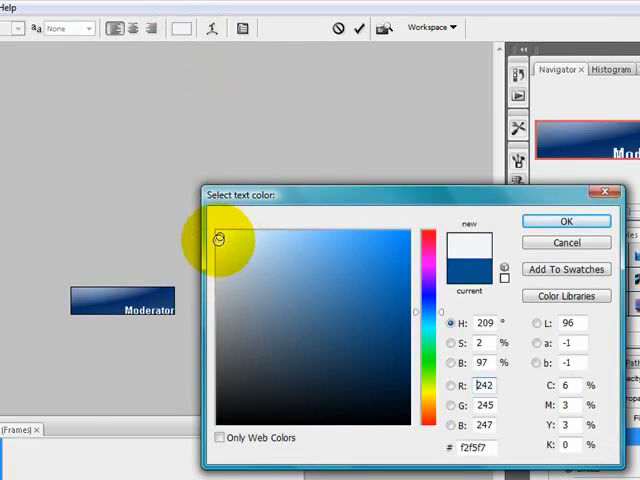
{"action": "left_click", "coordinate": [216, 308]}
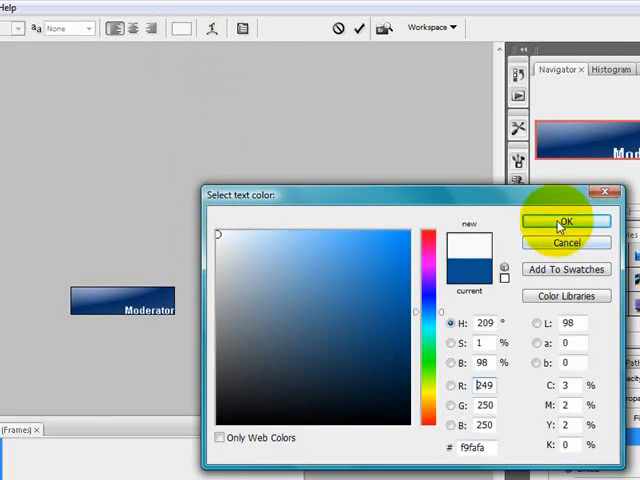
{"action": "left_click", "coordinate": [564, 220]}
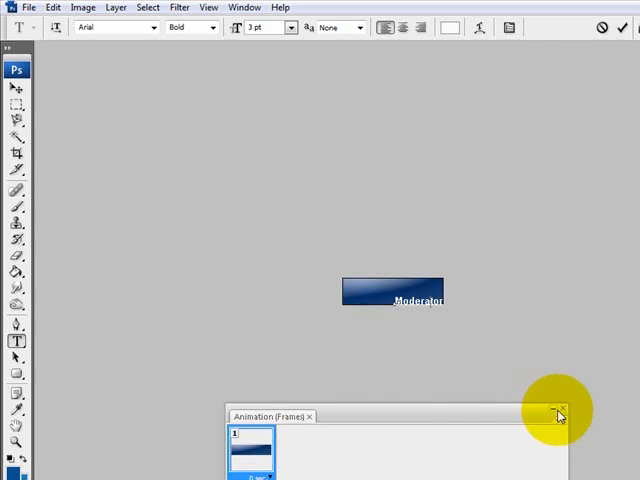
{"action": "mouse_move", "coordinate": [436, 422]}
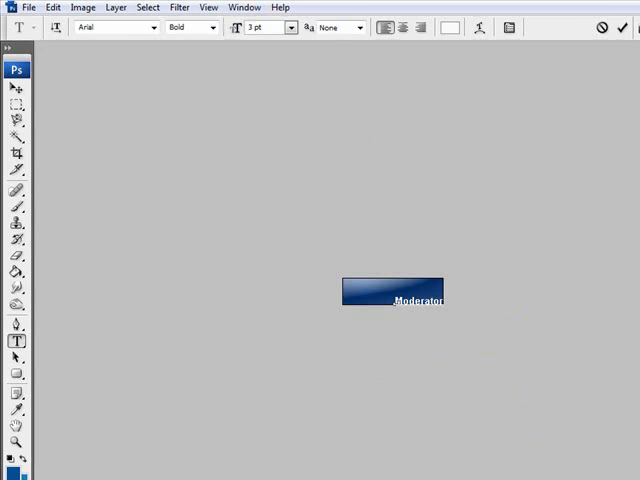
Step: Show the Animation (Frames) panel via Window and select the Moderator text layer
{"action": "left_click", "coordinate": [244, 8]}
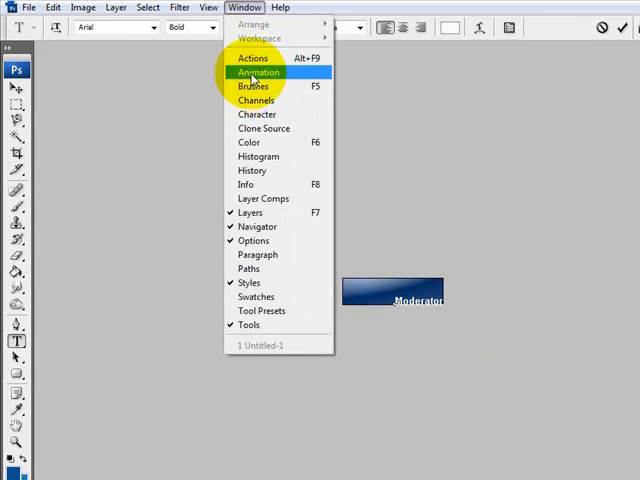
{"action": "left_click", "coordinate": [258, 72]}
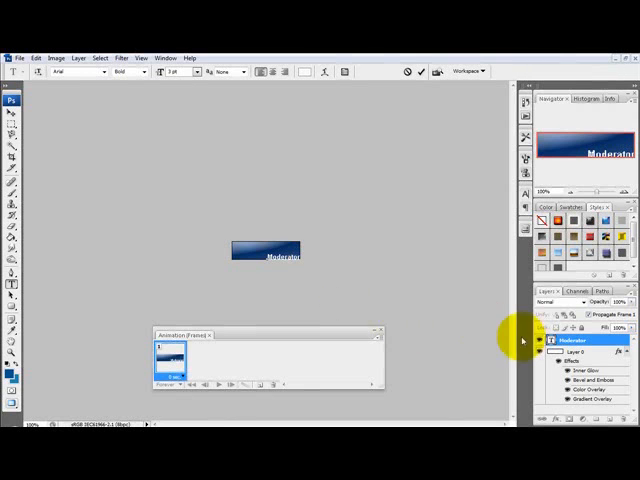
{"action": "left_click", "coordinate": [580, 340]}
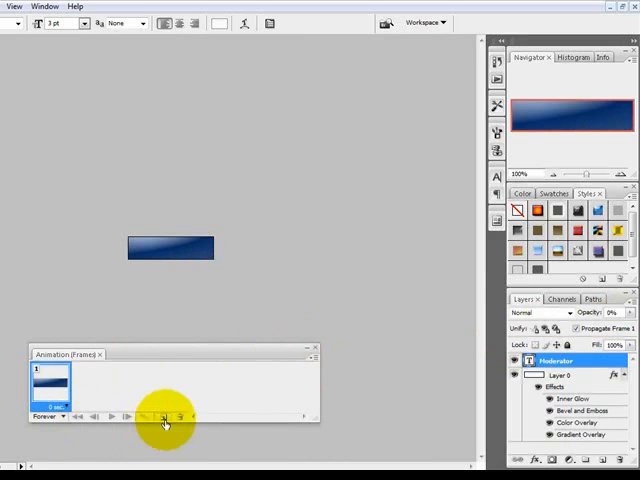
Step: Duplicate frames and vary the Moderator layer's opacity to build the fade across eleven frames
{"action": "left_click", "coordinate": [164, 416]}
{"action": "type", "text": "11"}
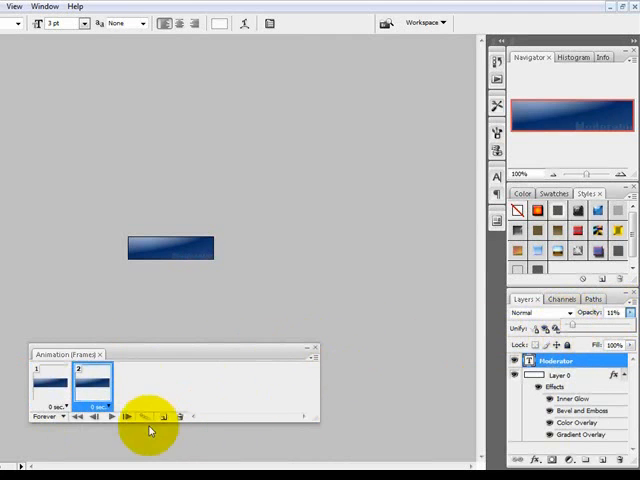
{"action": "left_click", "coordinate": [160, 416]}
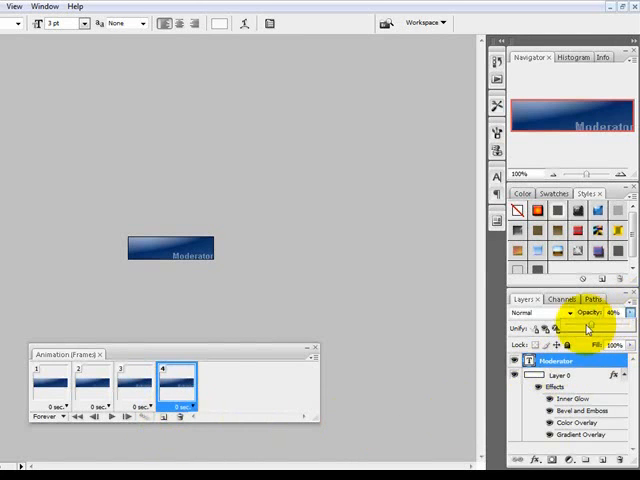
{"action": "left_click_drag", "start_coordinate": [588, 322], "coordinate": [620, 322]}
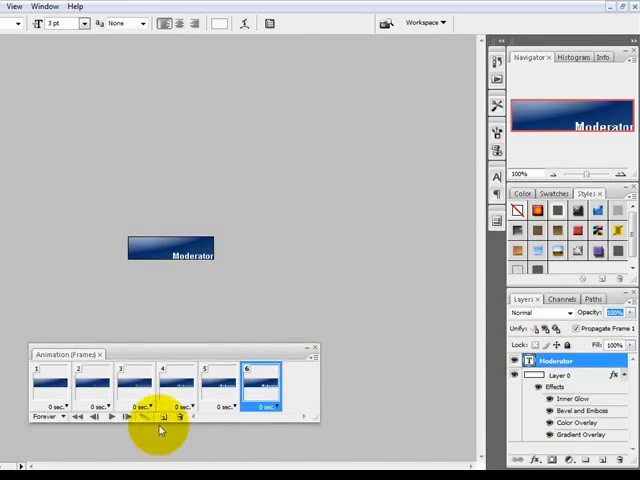
{"action": "left_click", "coordinate": [162, 416]}
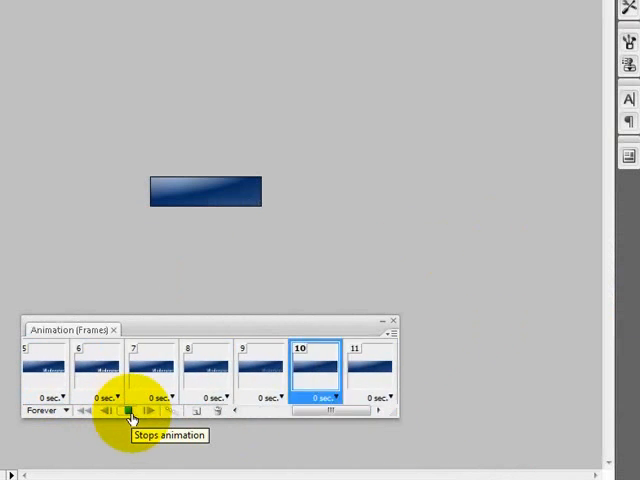
Step: Stop playback and give the first several frames a 0.2 second delay
{"action": "left_click", "coordinate": [128, 412]}
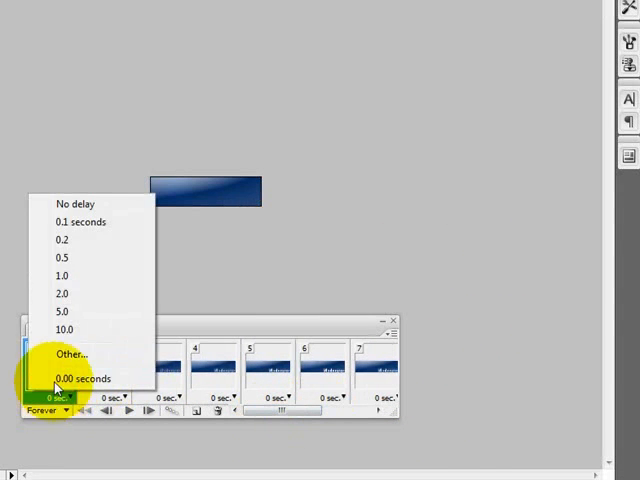
{"action": "left_click", "coordinate": [82, 220]}
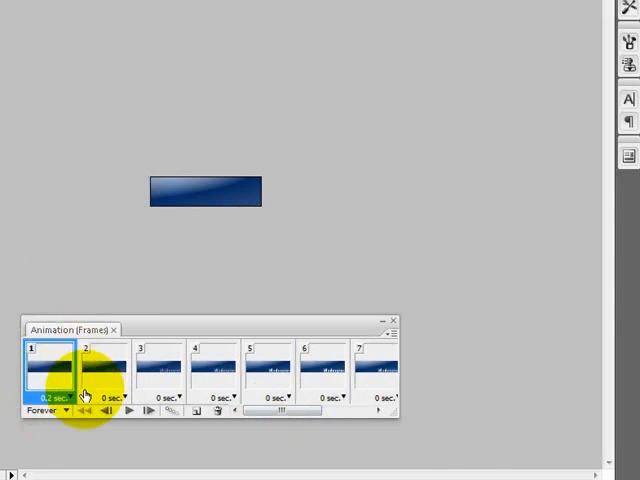
{"action": "left_click", "coordinate": [112, 398]}
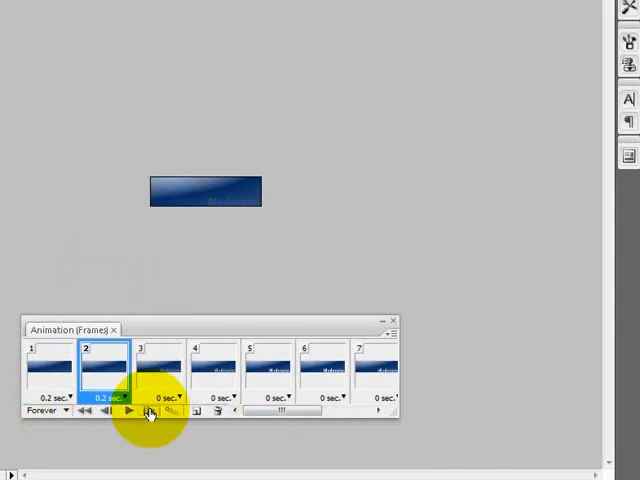
{"action": "left_click", "coordinate": [132, 410]}
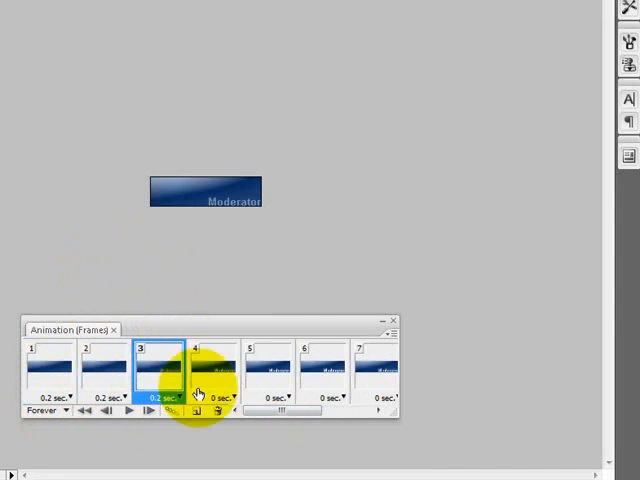
{"action": "left_click", "coordinate": [218, 392]}
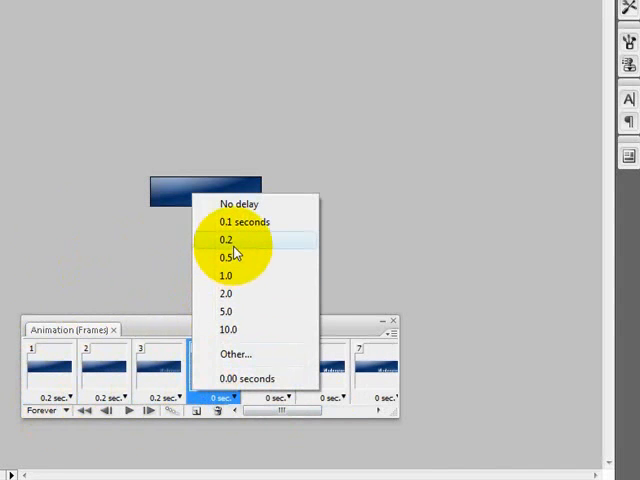
{"action": "left_click", "coordinate": [228, 238]}
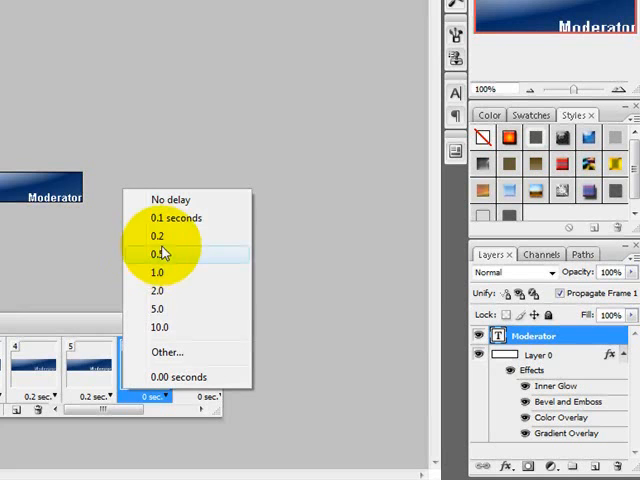
Step: Set the remaining frames through frame 10 to 0.2 seconds and preview the animation
{"action": "left_click", "coordinate": [160, 252]}
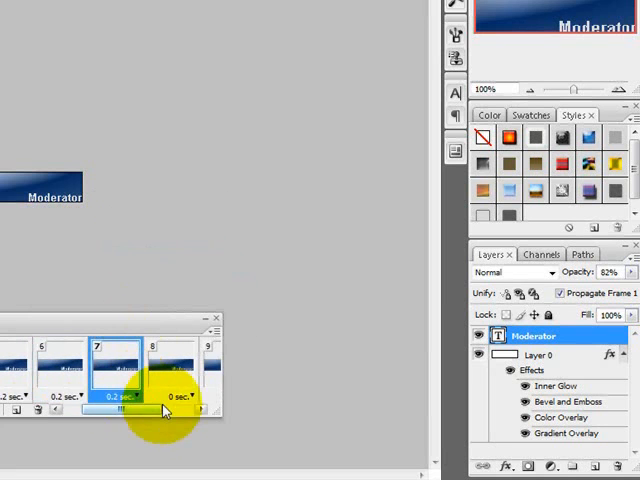
{"action": "left_click", "coordinate": [194, 392]}
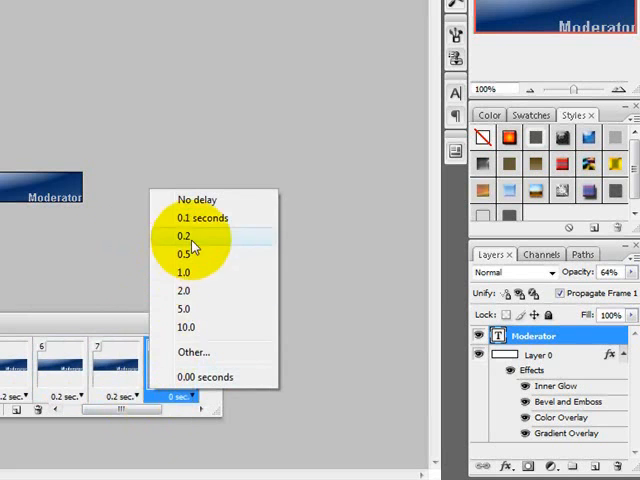
{"action": "left_click", "coordinate": [180, 236]}
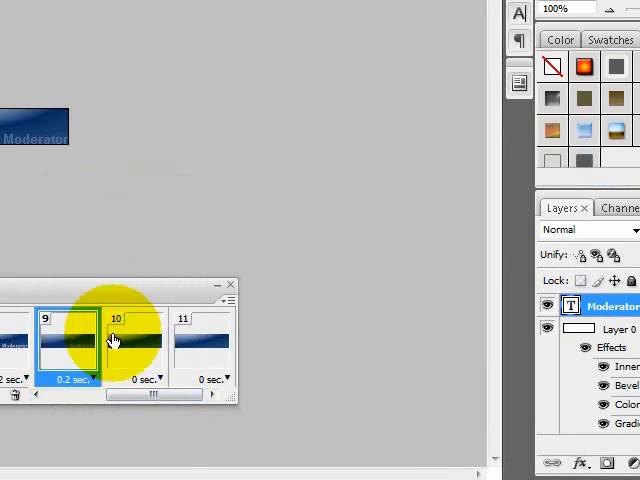
{"action": "left_click", "coordinate": [136, 344]}
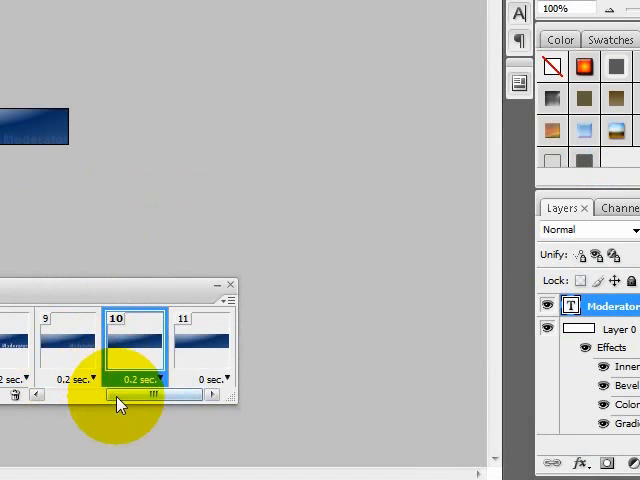
{"action": "left_click", "coordinate": [212, 380]}
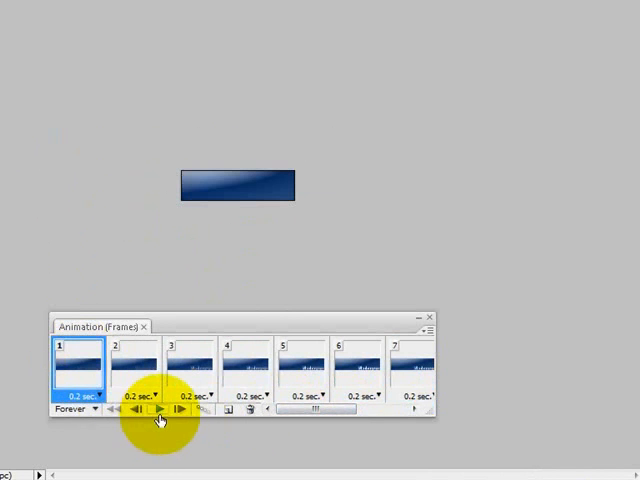
{"action": "left_click", "coordinate": [156, 412]}
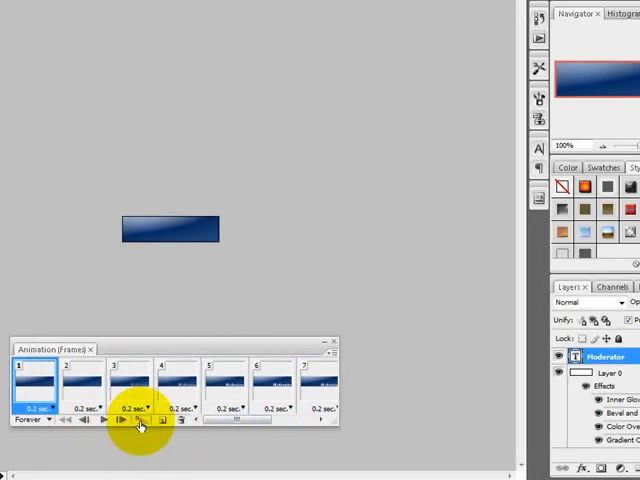
{"action": "mouse_move", "coordinate": [140, 420]}
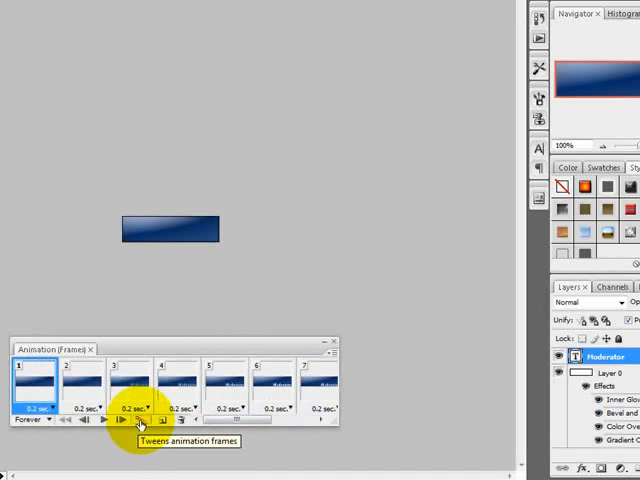
{"action": "left_click", "coordinate": [136, 416]}
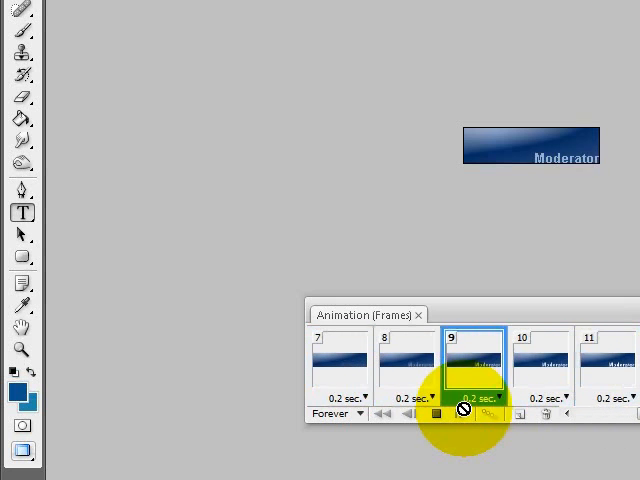
{"action": "left_click", "coordinate": [430, 412]}
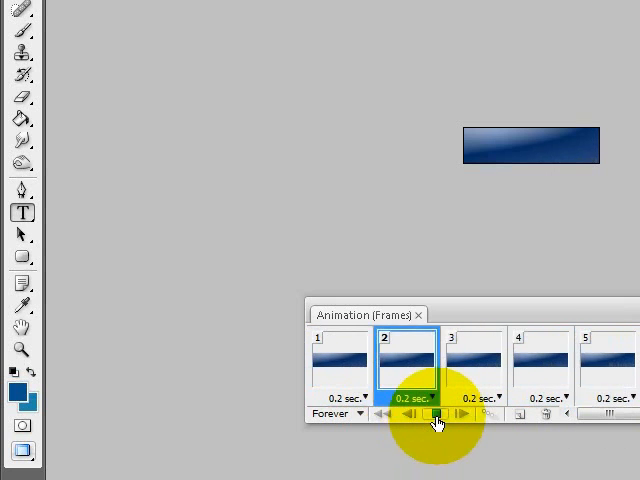